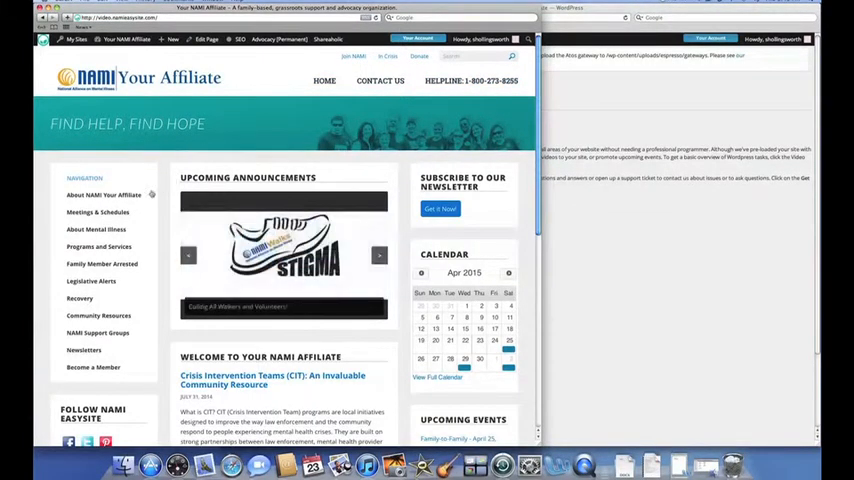
mouse_move(445, 200)
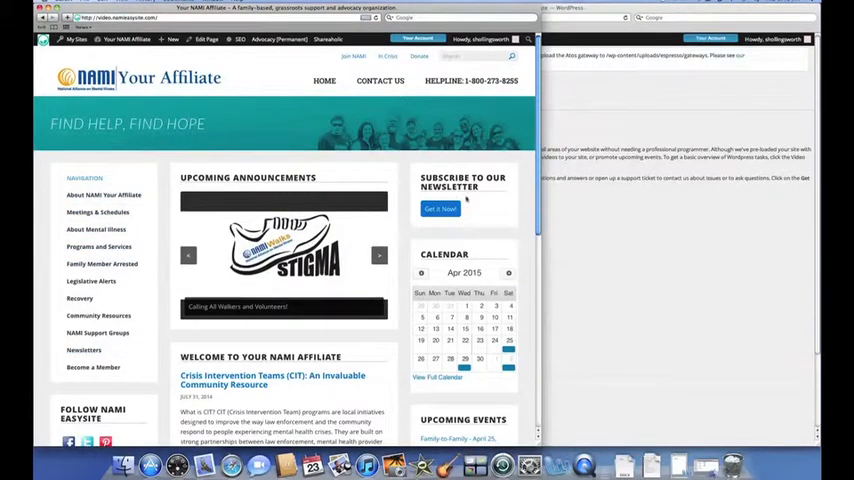
Scroll through the NAMI Your Affiliate homepage's left navigation list
scroll("down", 3)
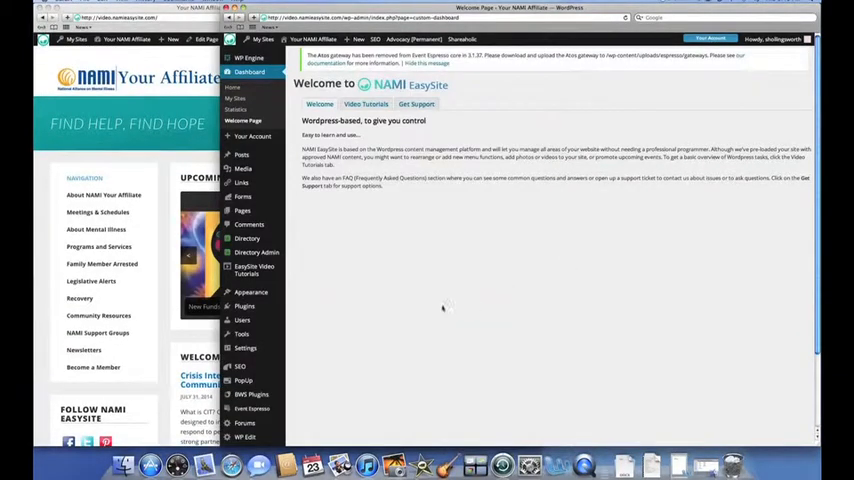
Bring the admin dashboard forward and go to Appearance > Menus
left_click(252, 291)
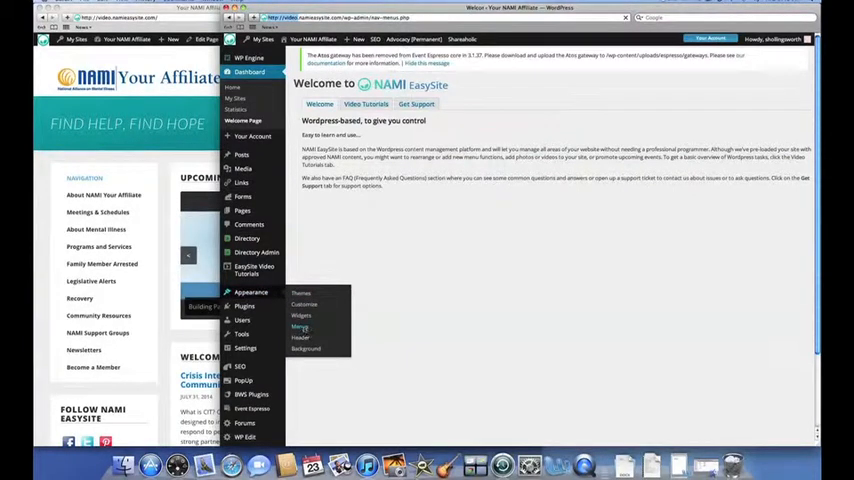
left_click(302, 327)
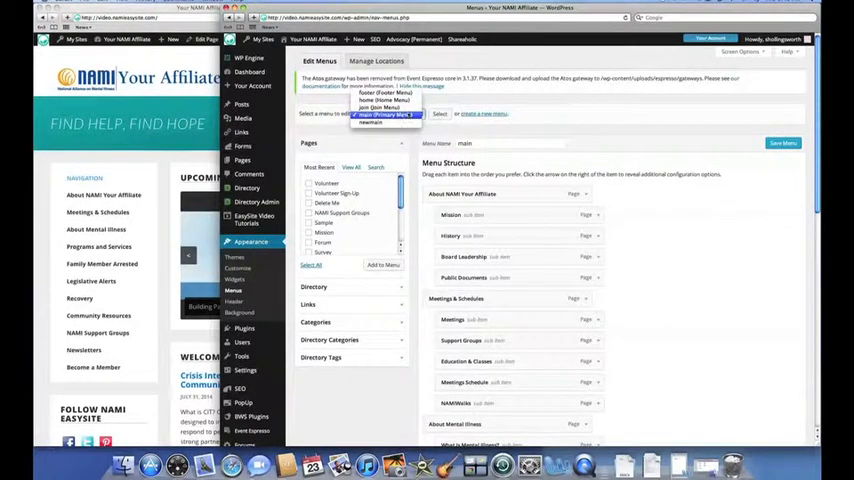
Load 'join (Join Menu)' for editing, then pick 'main (Primary Menu)' in the dropdown
left_click(391, 109)
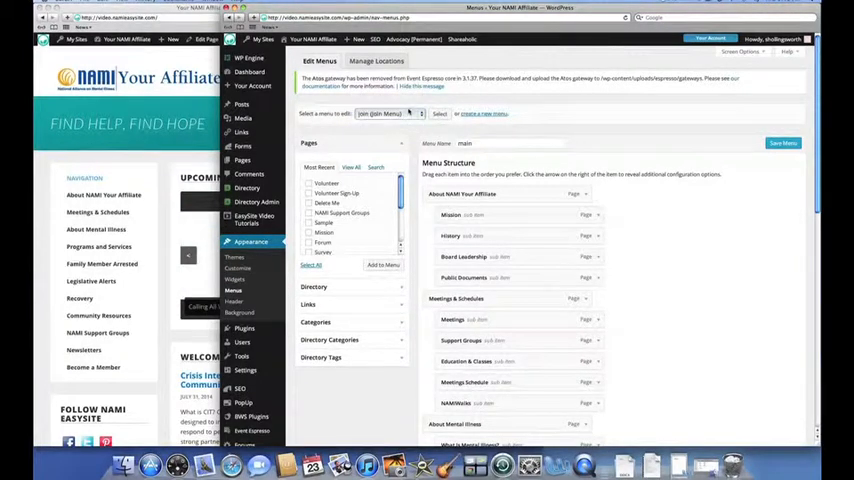
left_click(440, 112)
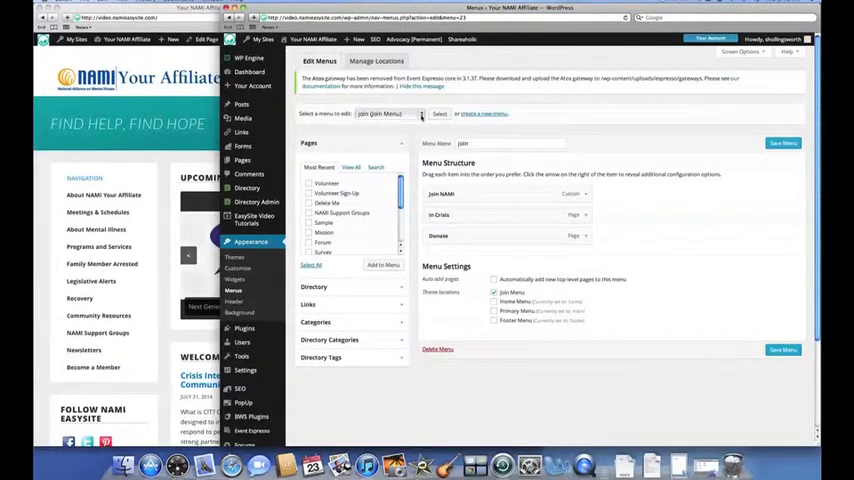
left_click(439, 113)
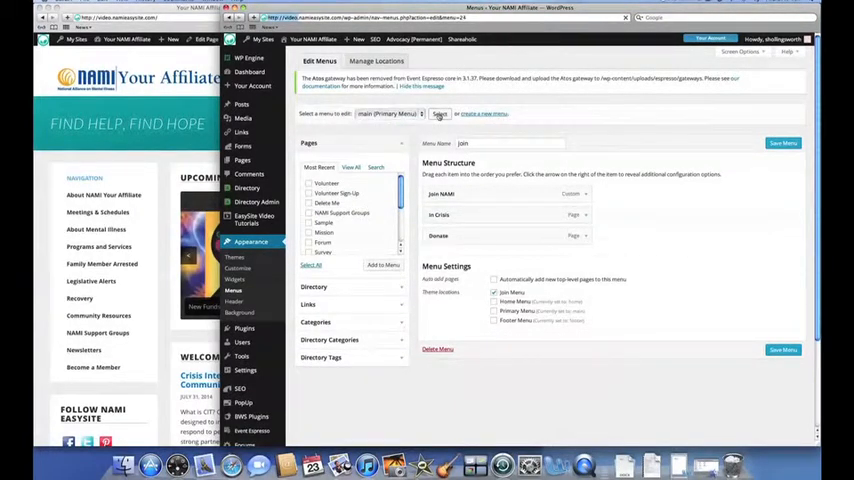
Load the main (Primary Menu) and scroll through its Menu Structure items
left_click(443, 113)
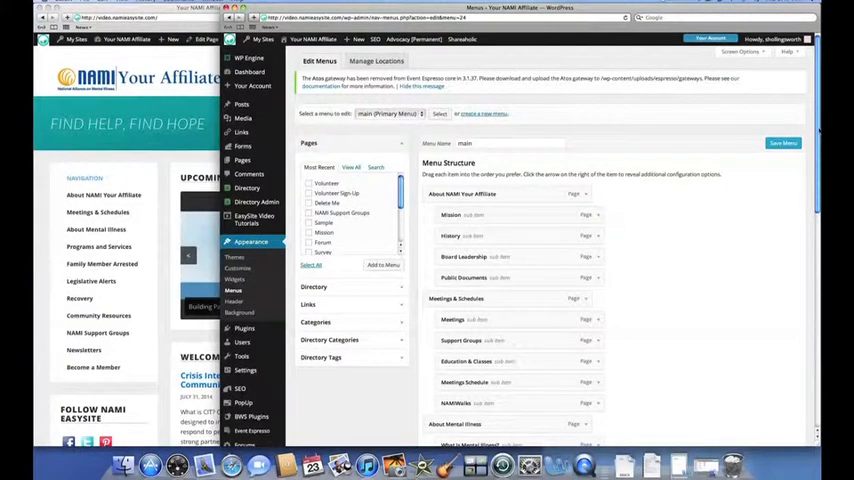
scroll("down", 3)
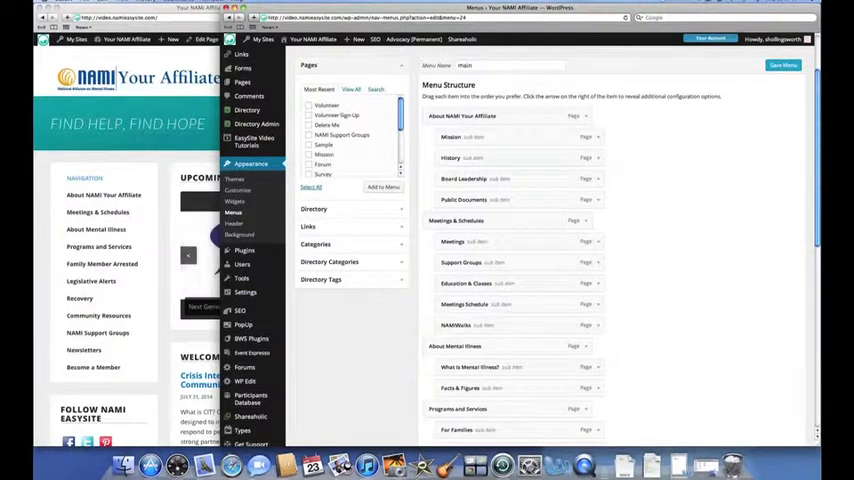
scroll("down", 3)
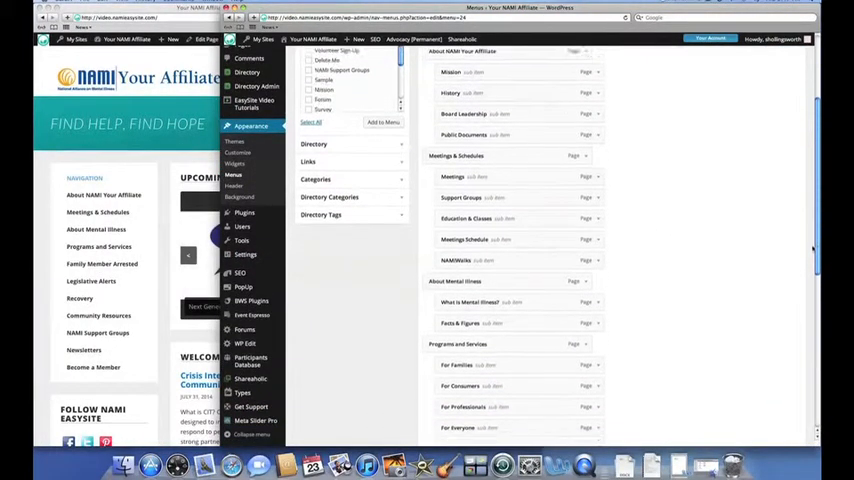
scroll("down", 3)
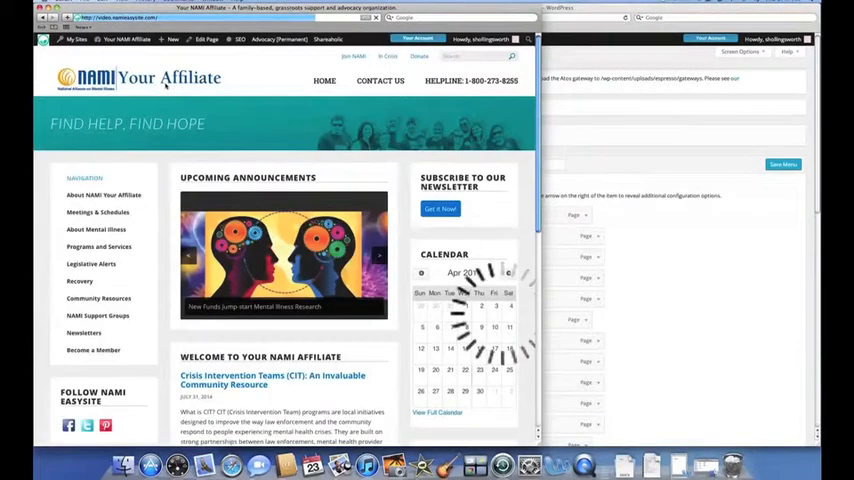
mouse_move(97, 247)
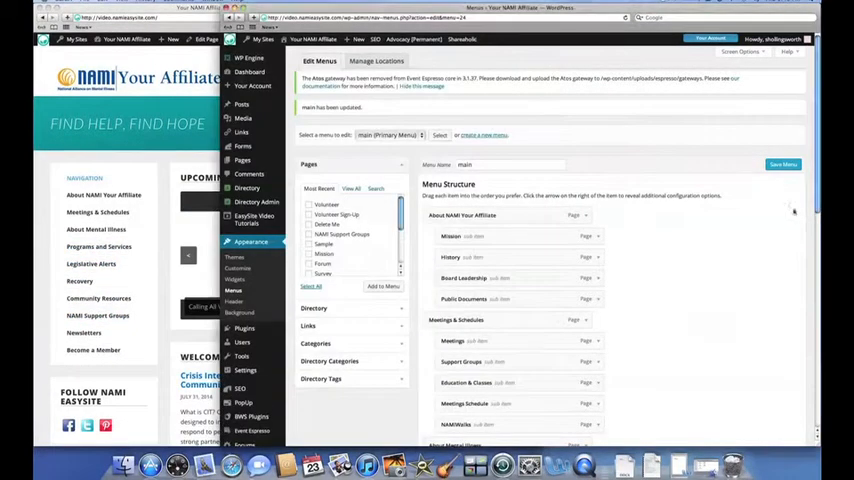
Drag NAMI Support Groups up to sit right after Programs and Services
scroll("down", 3)
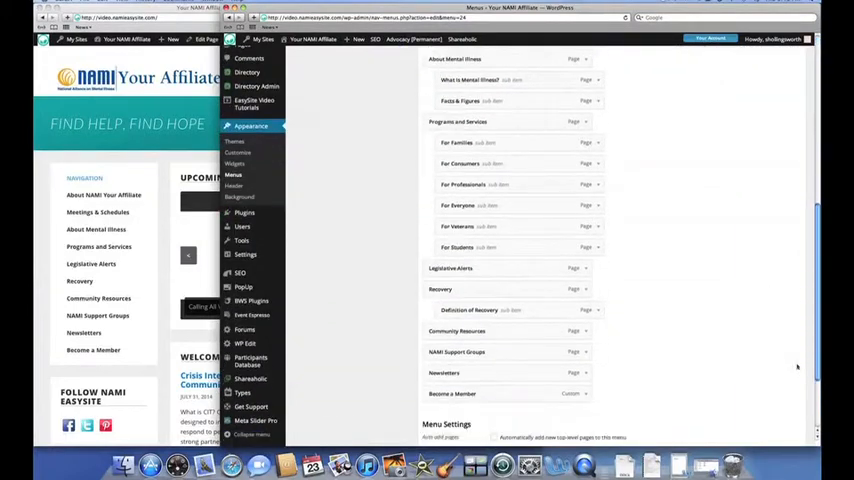
scroll("down", 3)
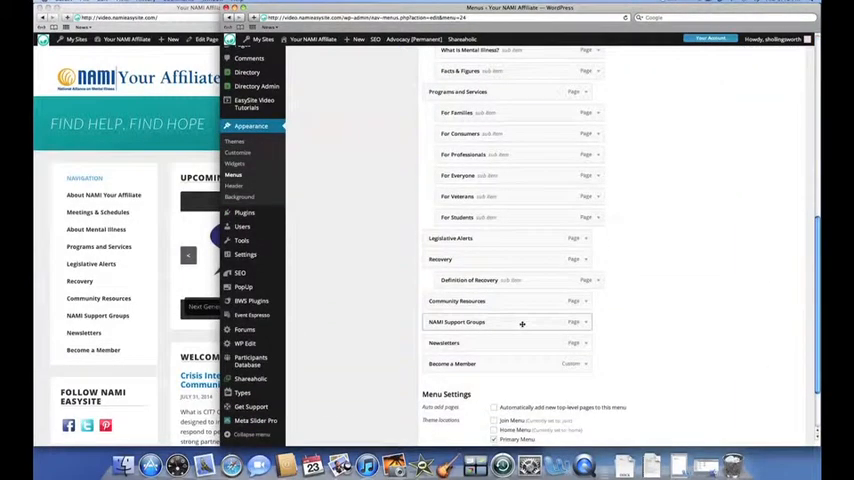
left_click_drag(521, 322, 491, 230)
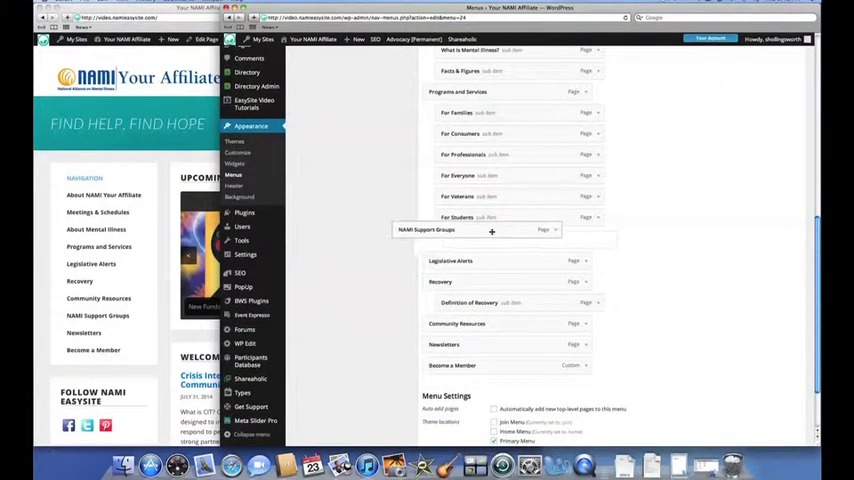
left_click_drag(491, 230, 470, 238)
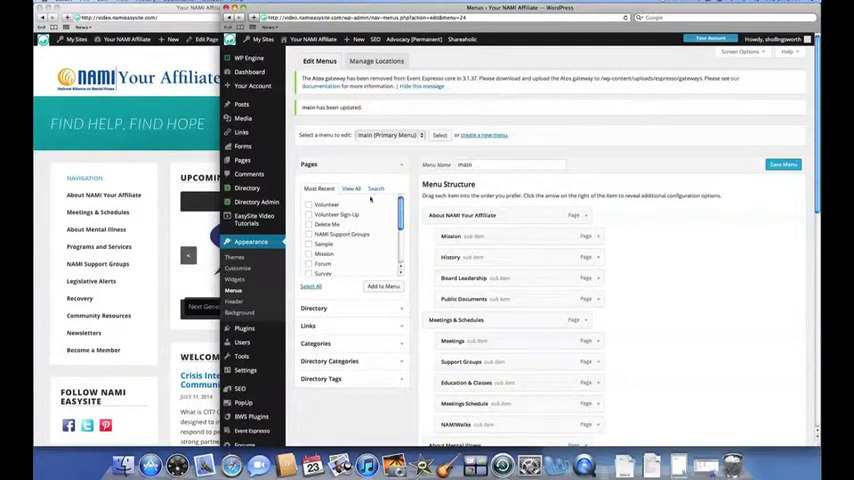
Search pages for 'volunteer', add the Volunteer page, and check the menu's end
left_click(352, 200)
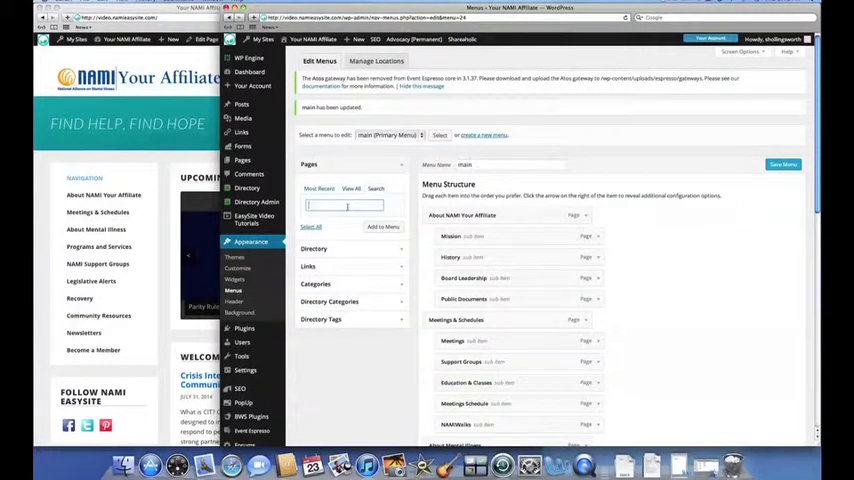
type("volunteer")
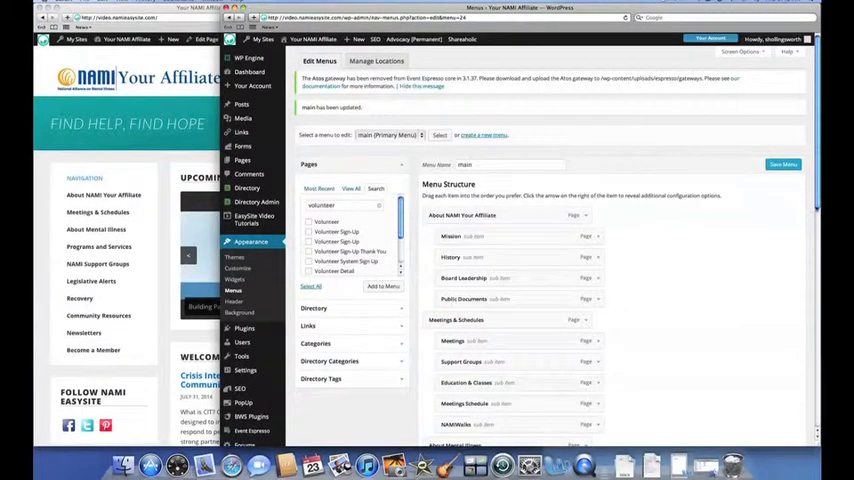
scroll("down", 3)
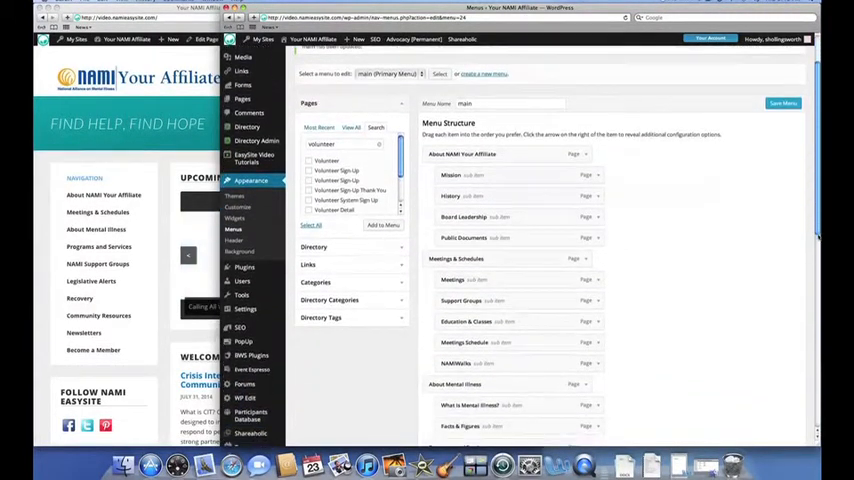
scroll("down", 3)
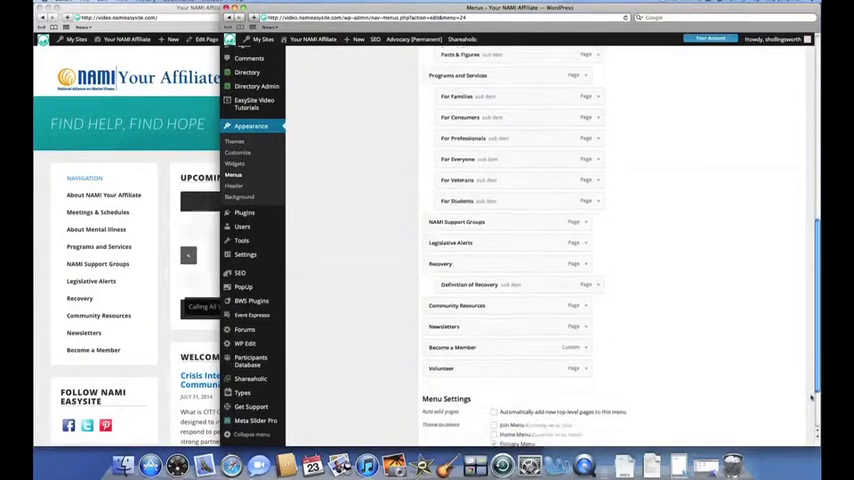
scroll("down", 3)
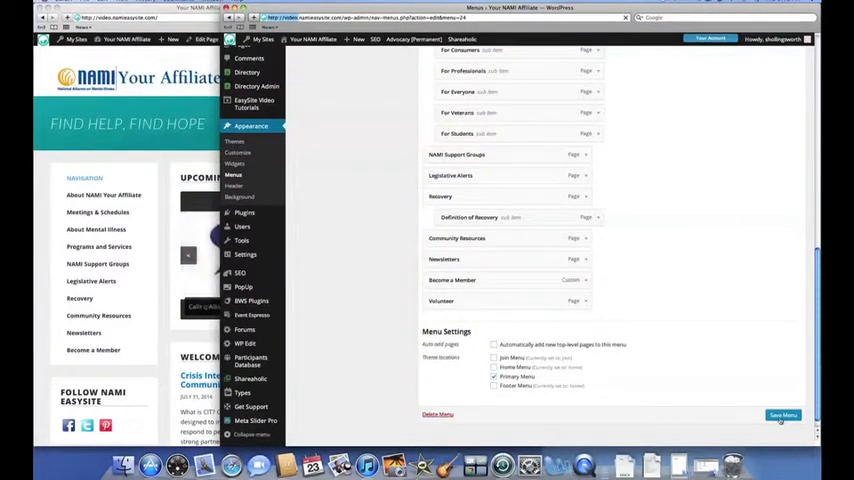
left_click(788, 413)
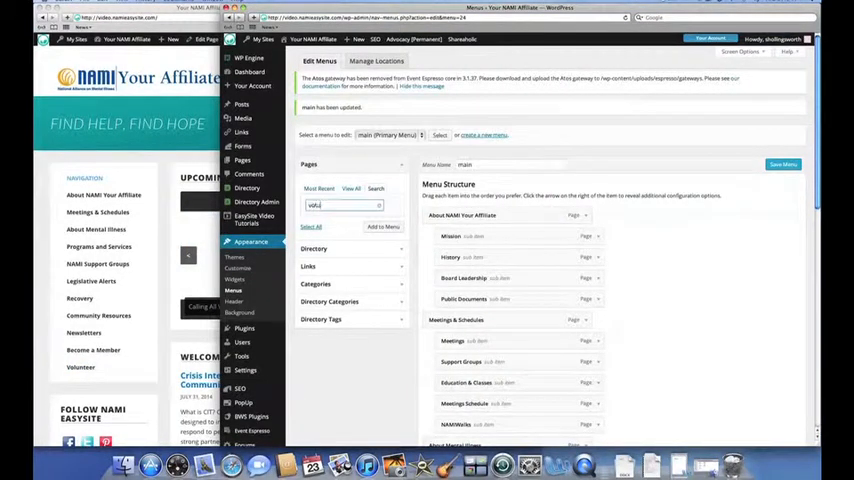
Search 'volunteer' and add Volunteer Sign-Up, Volunteer Opportunities and Why Volunteer? below Volunteer
type("volunteer")
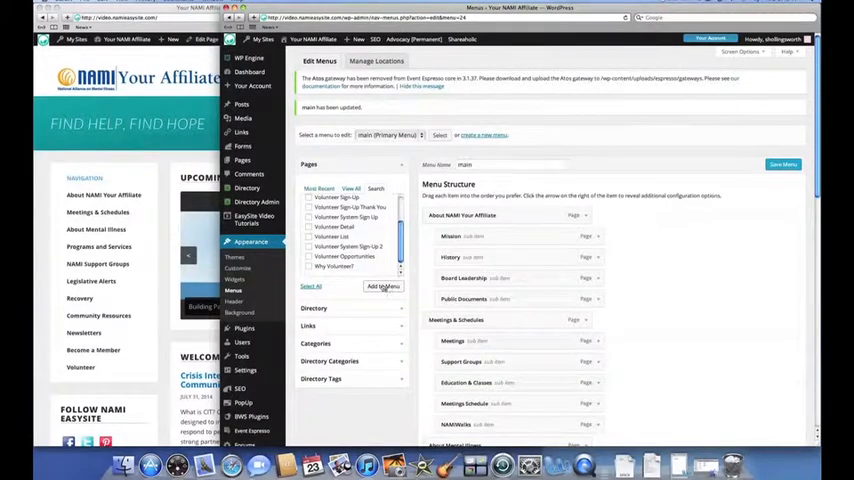
scroll("down", 3)
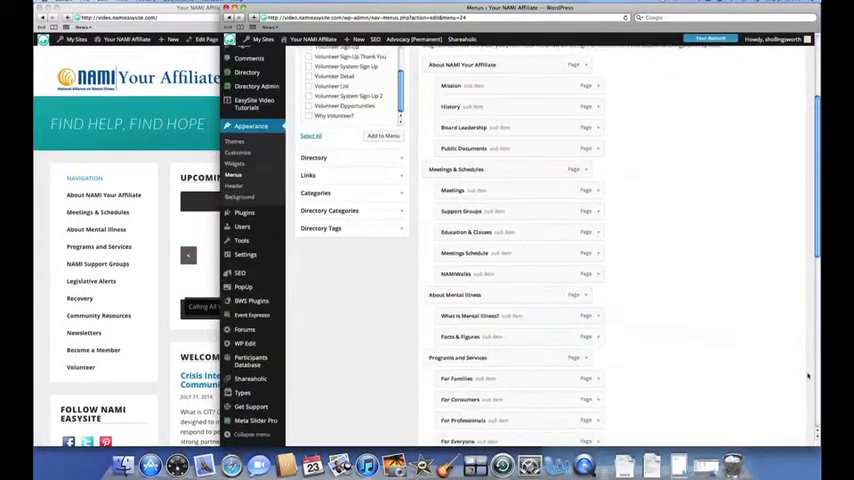
scroll("down", 3)
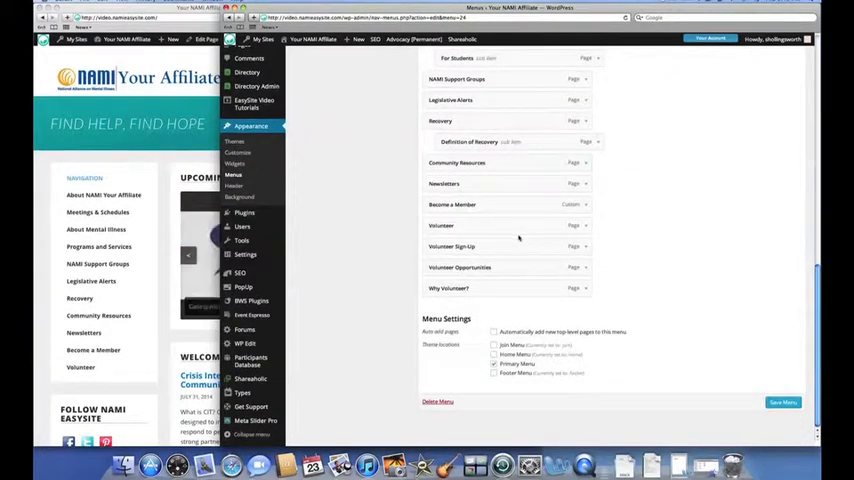